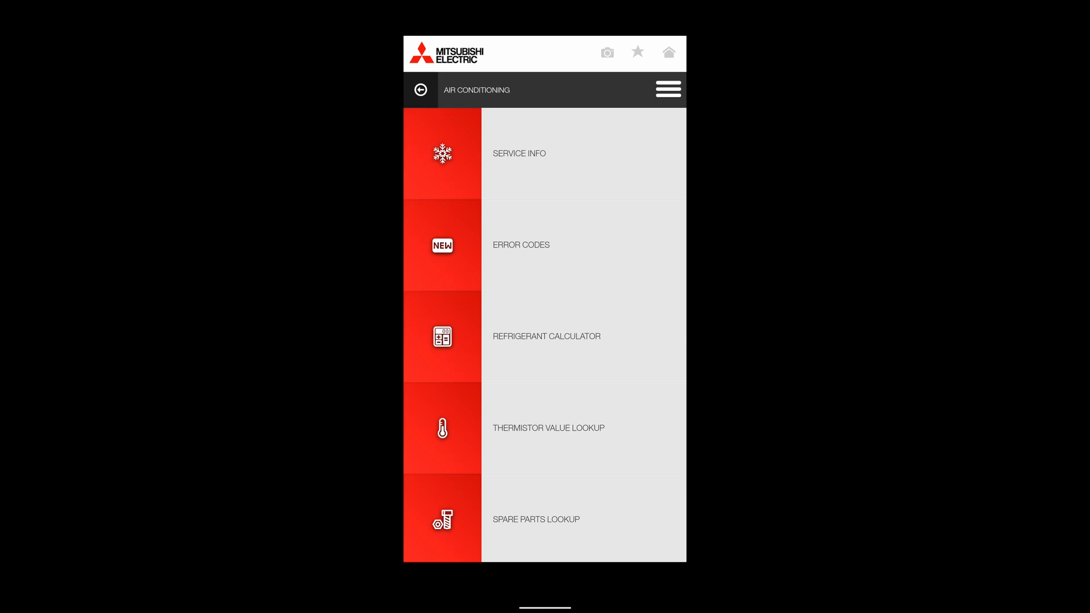
- Scroll the Air Conditioning menu down to reach the Refrigerant Calculator entry
scroll(down, 3)
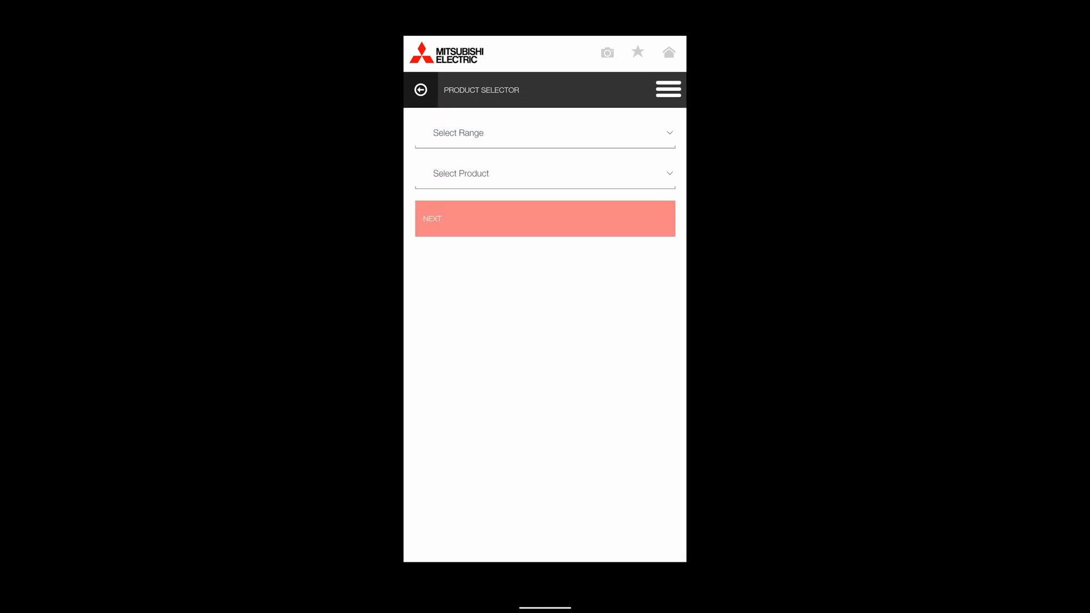
- Select the Mr Slim range with product PUZ-ZM50VKA and continue to pipe length
click(545, 133)
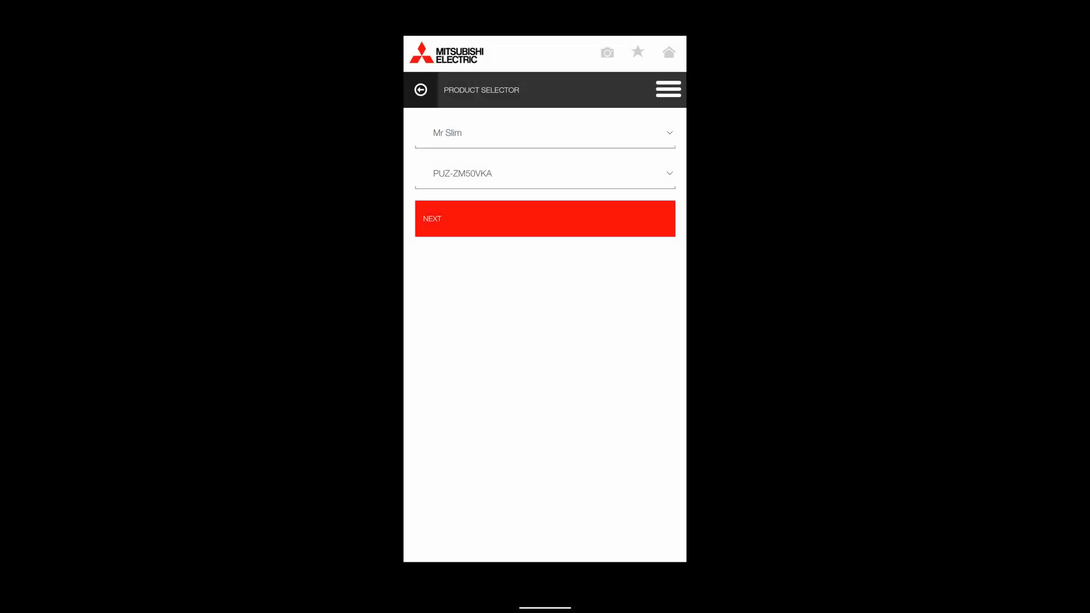
click(545, 219)
text(4)
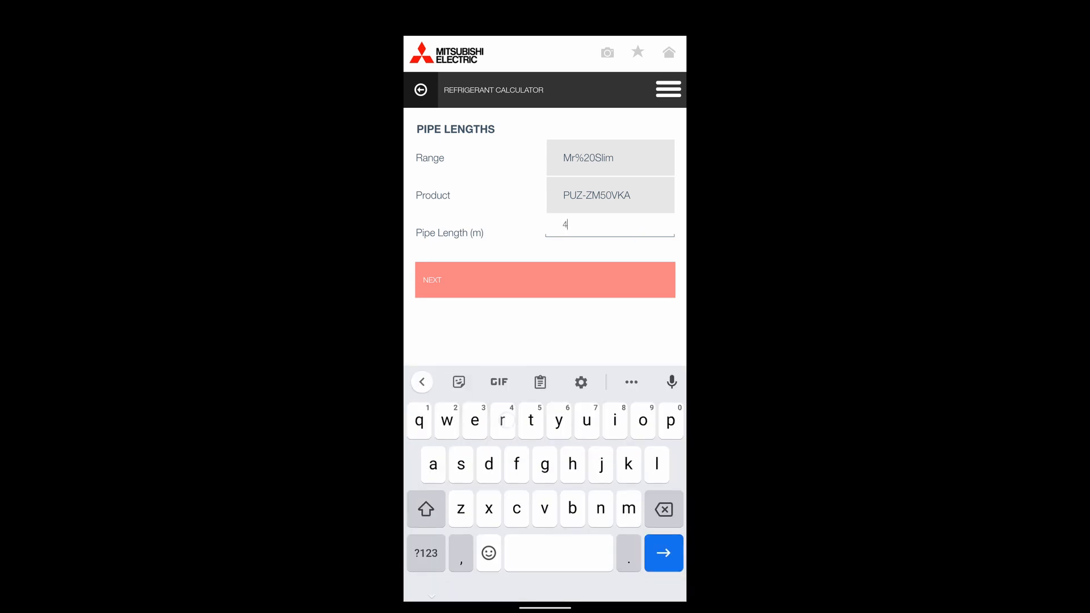
- Enter a pipe length of 40 m and submit it
text(0)
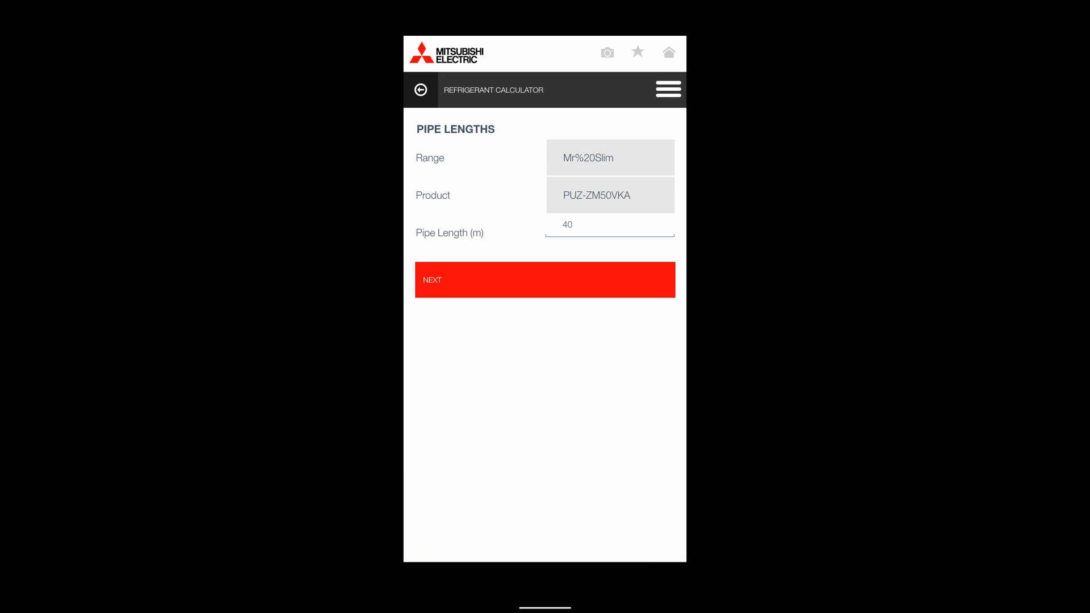
click(641, 275)
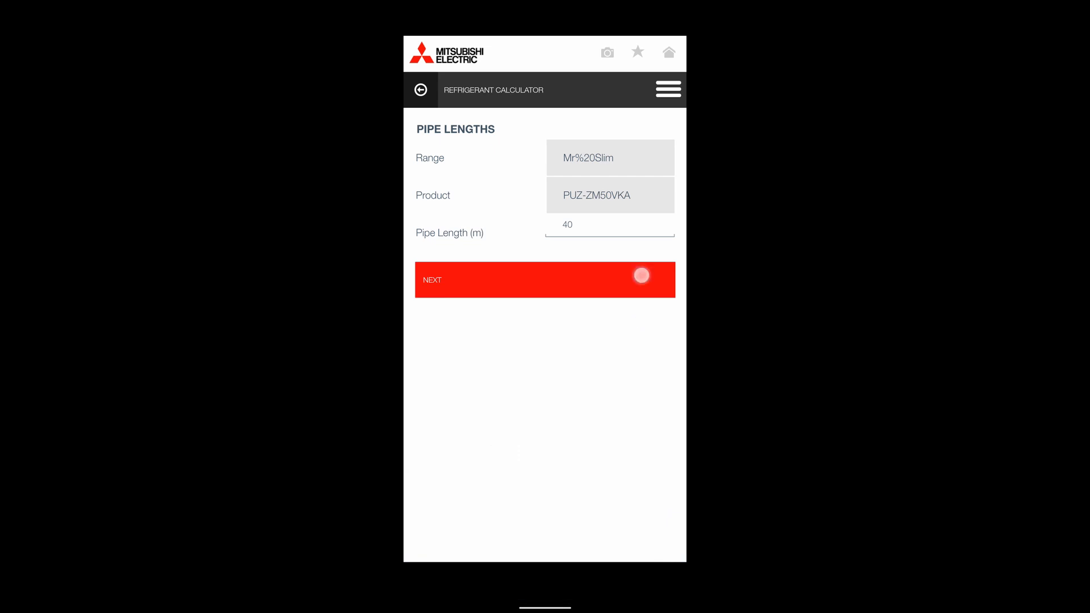
- Review the calculated refrigerant charge results, 2.150 kg total for 40 m of pipe
click(641, 276)
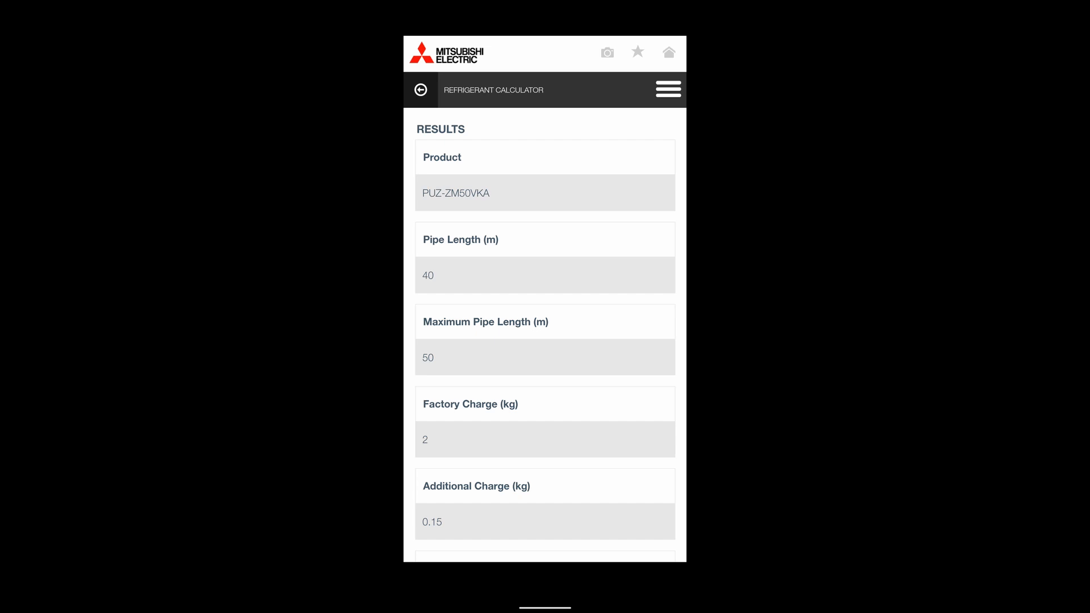
scroll(down, 3)
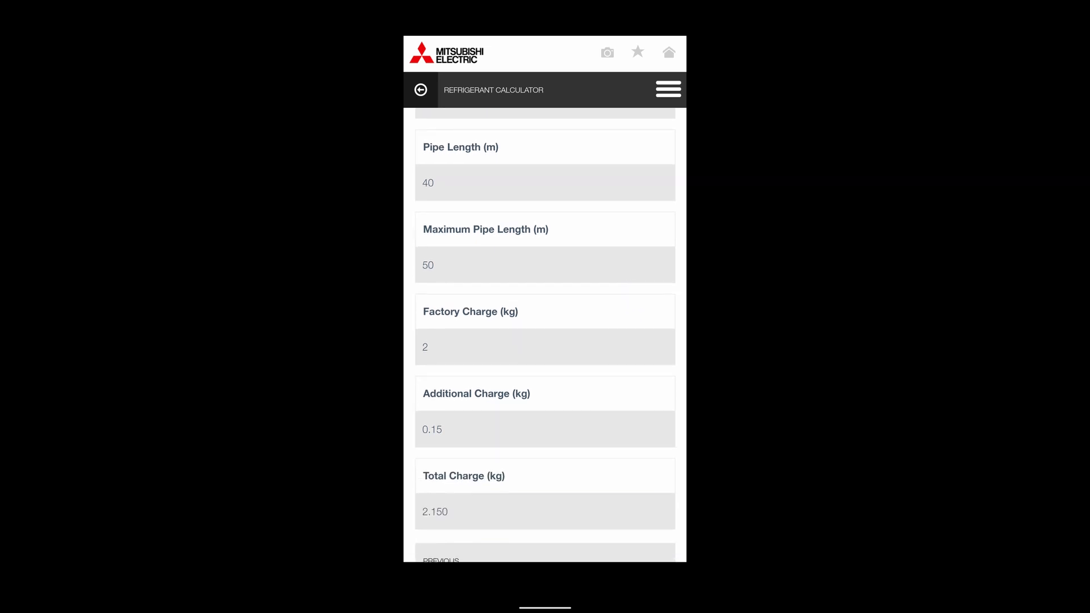
scroll(down, 3)
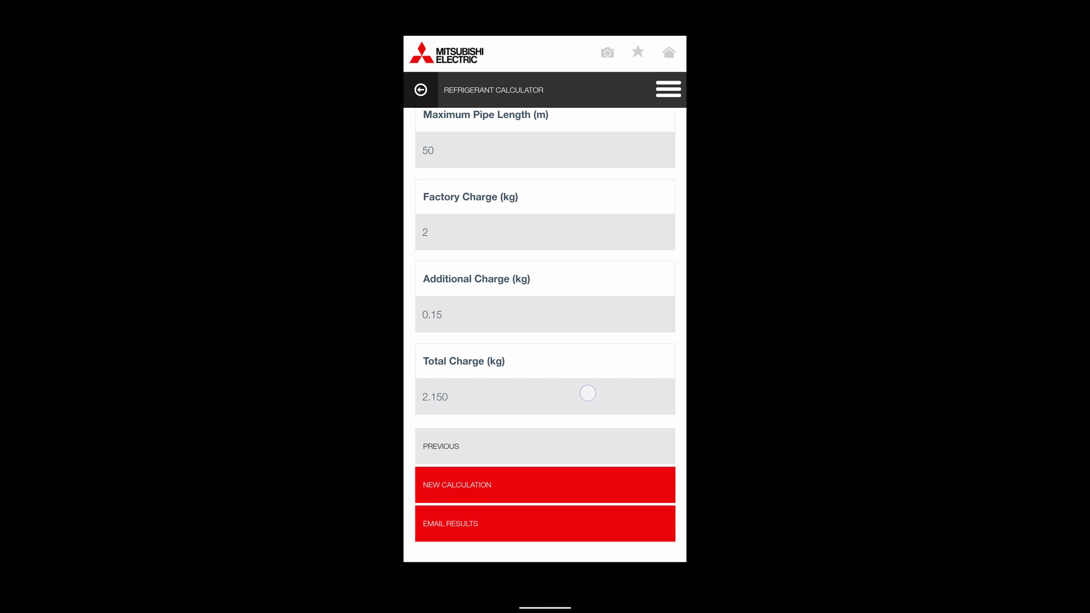
- Bring up the Email Results form with the recipient address field ready for entry
click(545, 523)
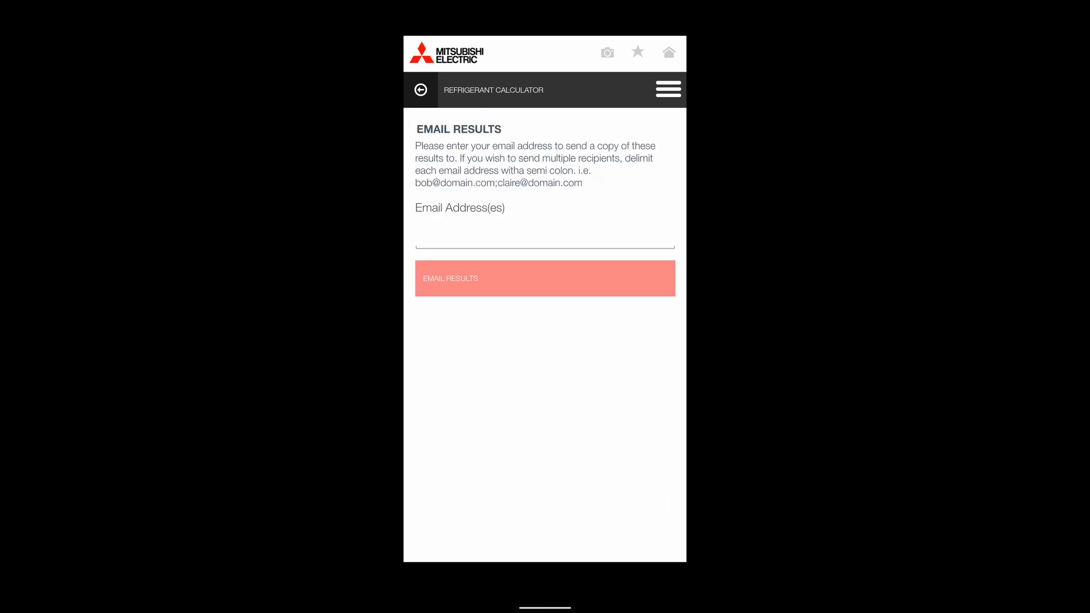
click(544, 237)
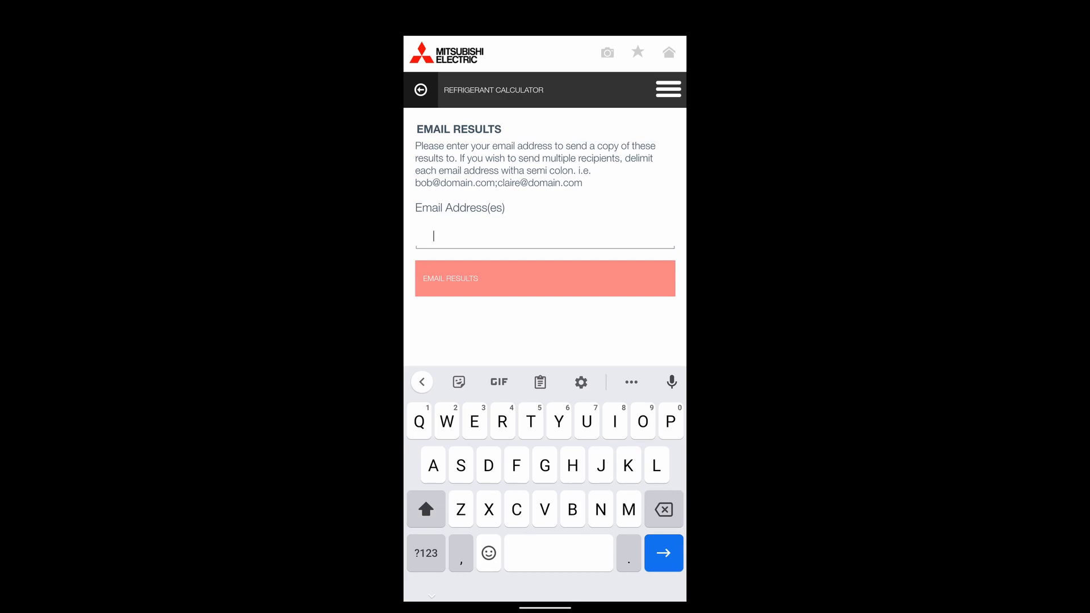